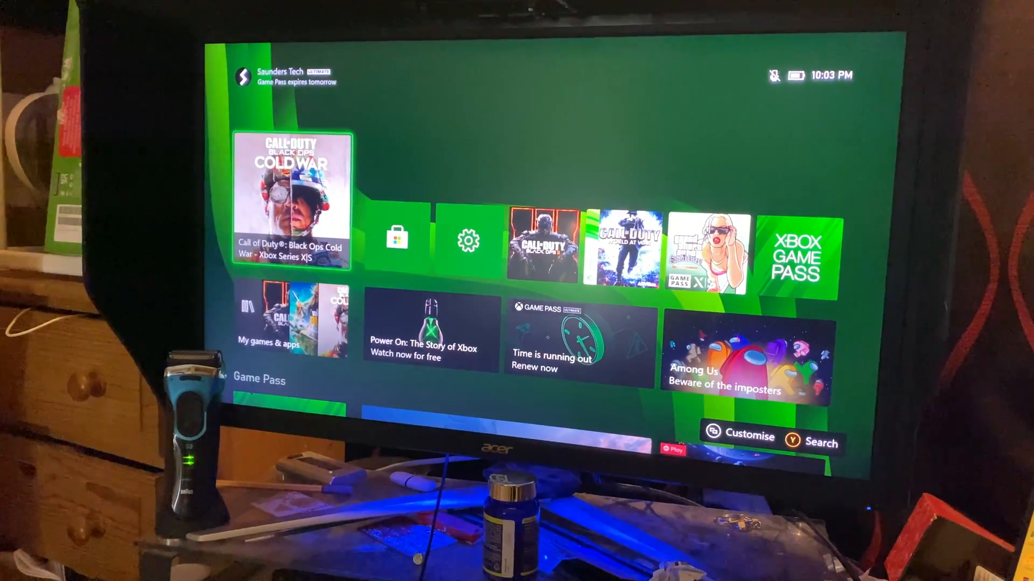
From the guide, open My games & apps and go to its Manage page
key("xbox")
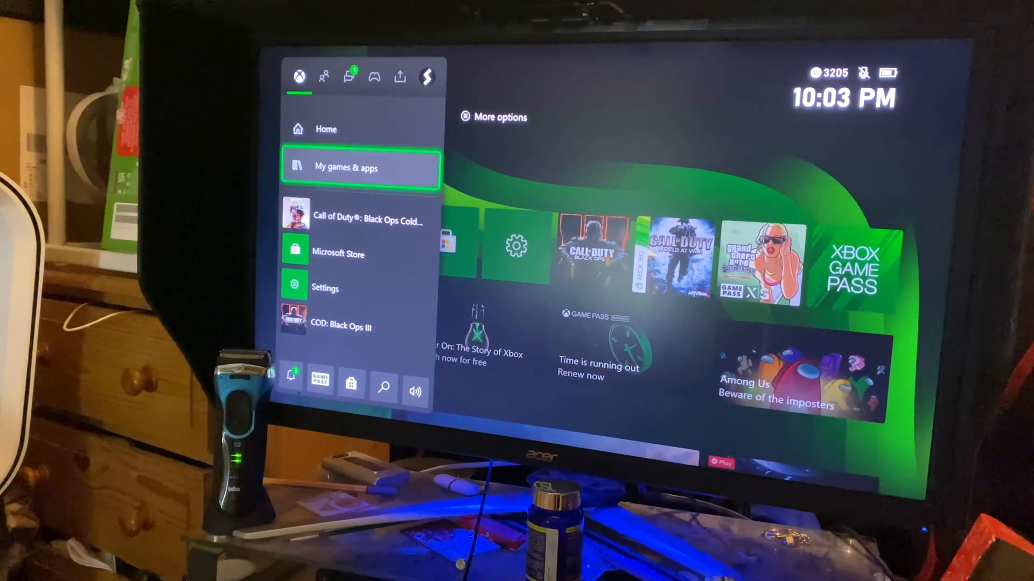
left_click(361, 166)
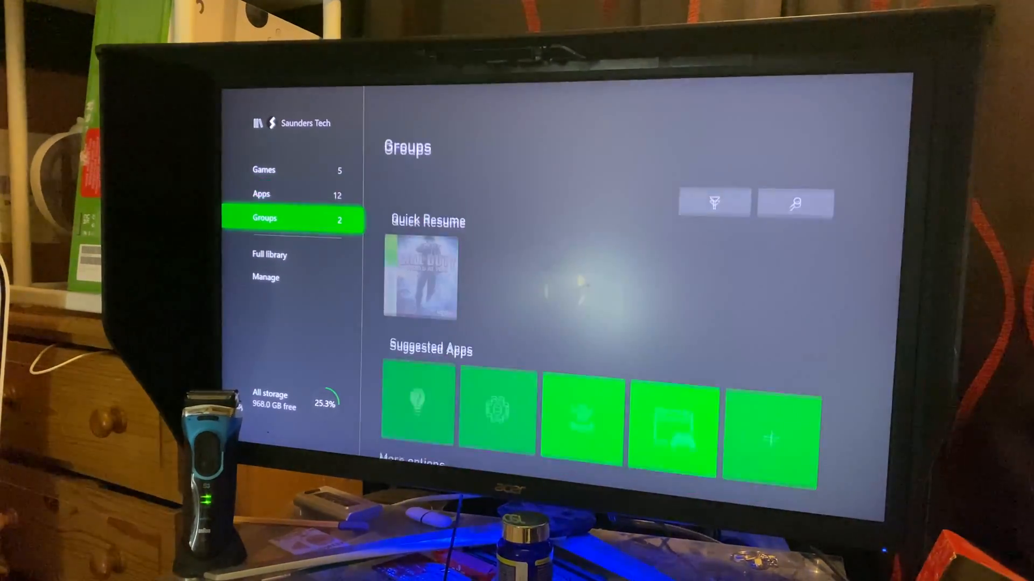
left_click(265, 276)
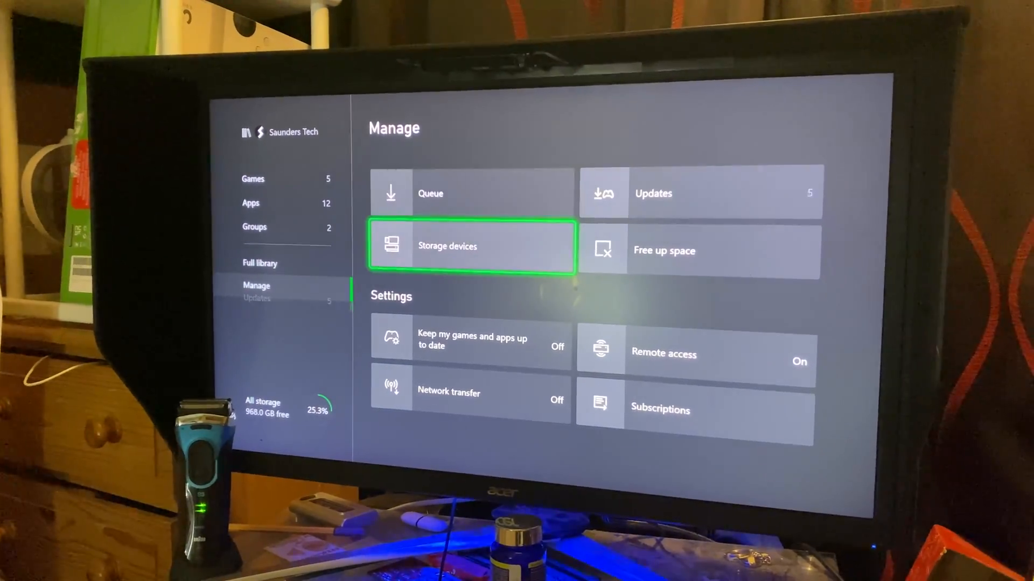
Show storage devices and highlight drive Y, the empty 931 GB default-install drive
left_click(470, 246)
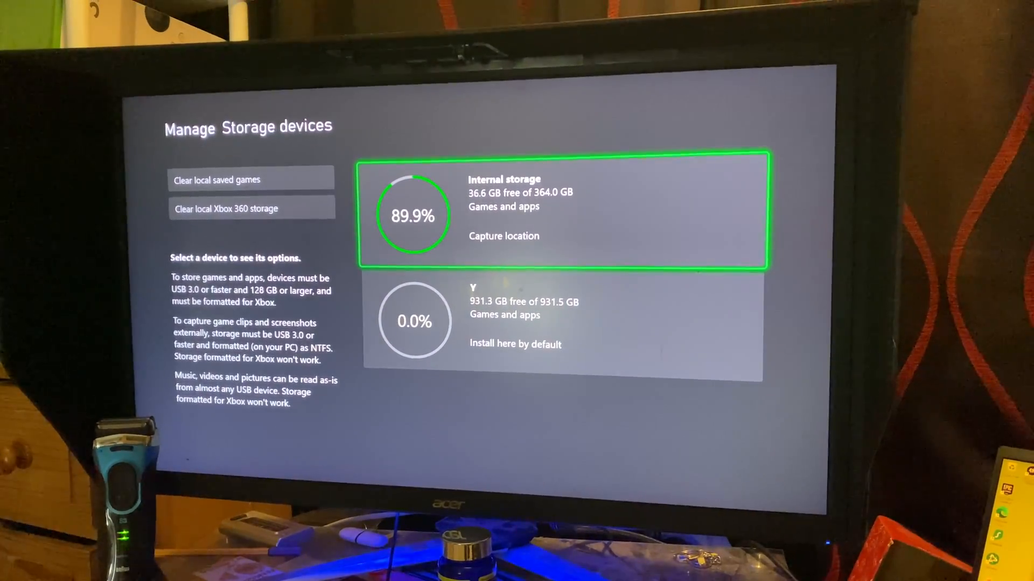
left_click(561, 214)
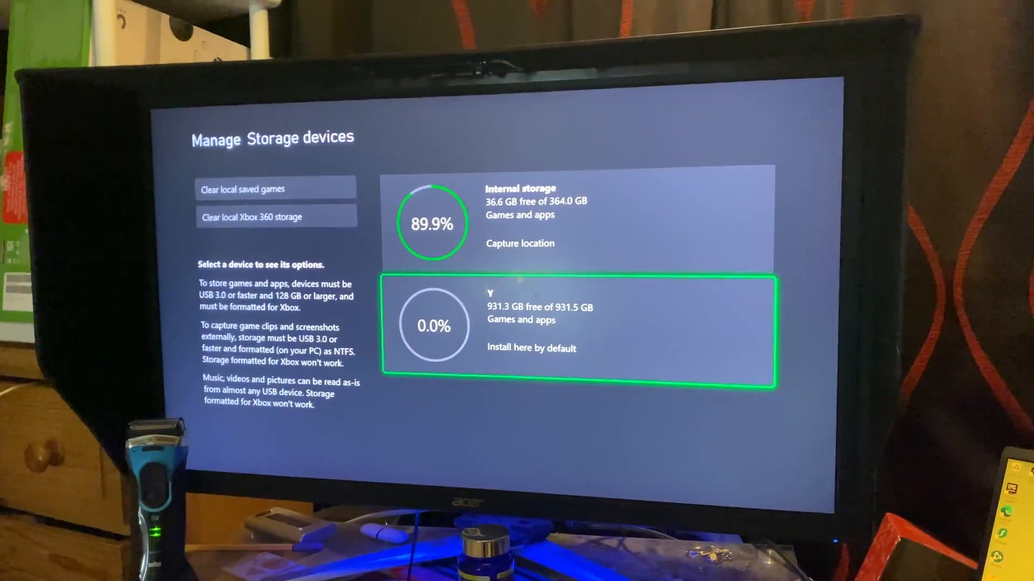
Transfer from internal storage to Y with only Call of Duty: World at War (6.9 GB) checked
left_click(573, 328)
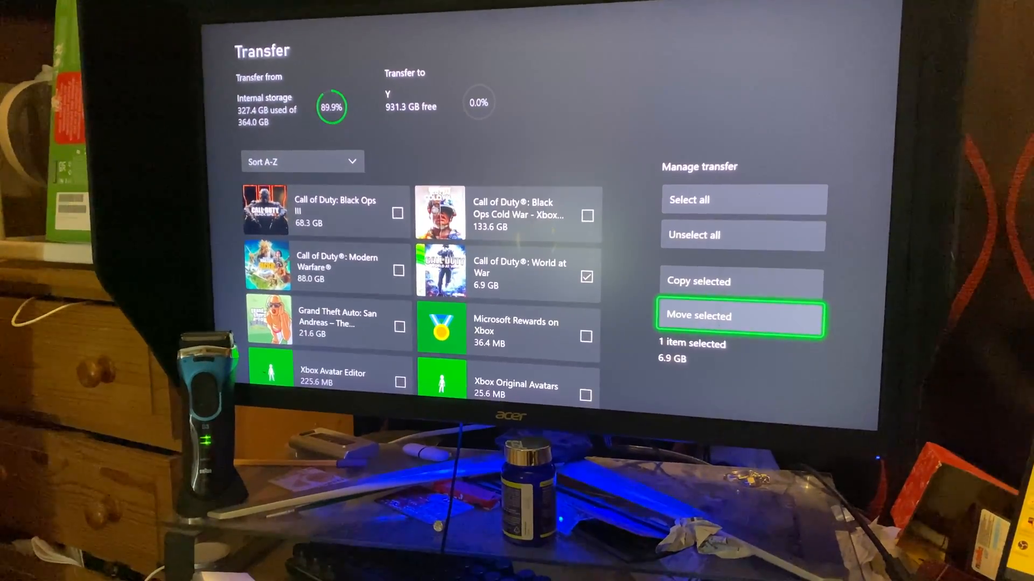
Move the selected Call of Duty: World at War to drive Y and confirm with MOVE
left_click(740, 315)
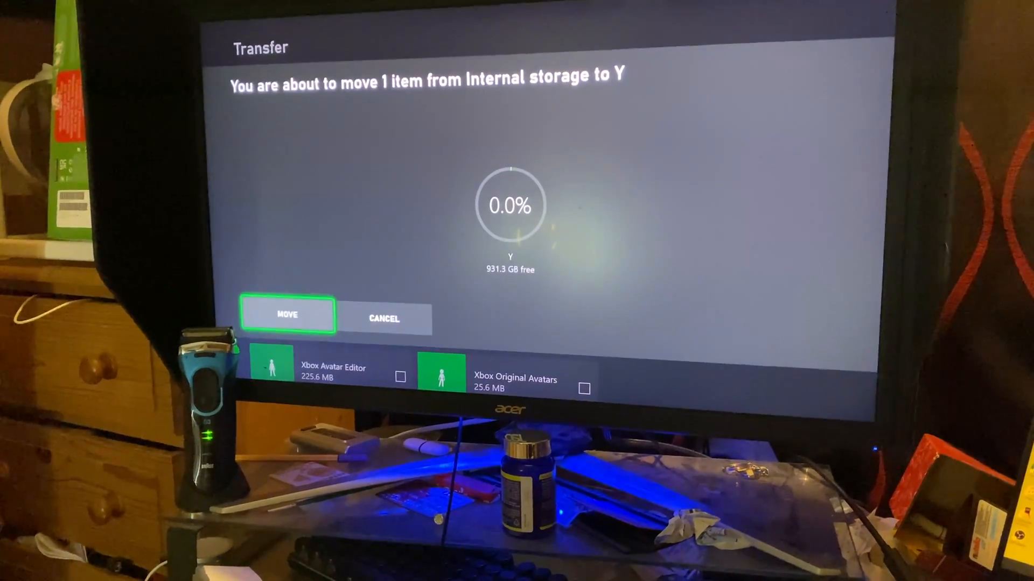
left_click(287, 314)
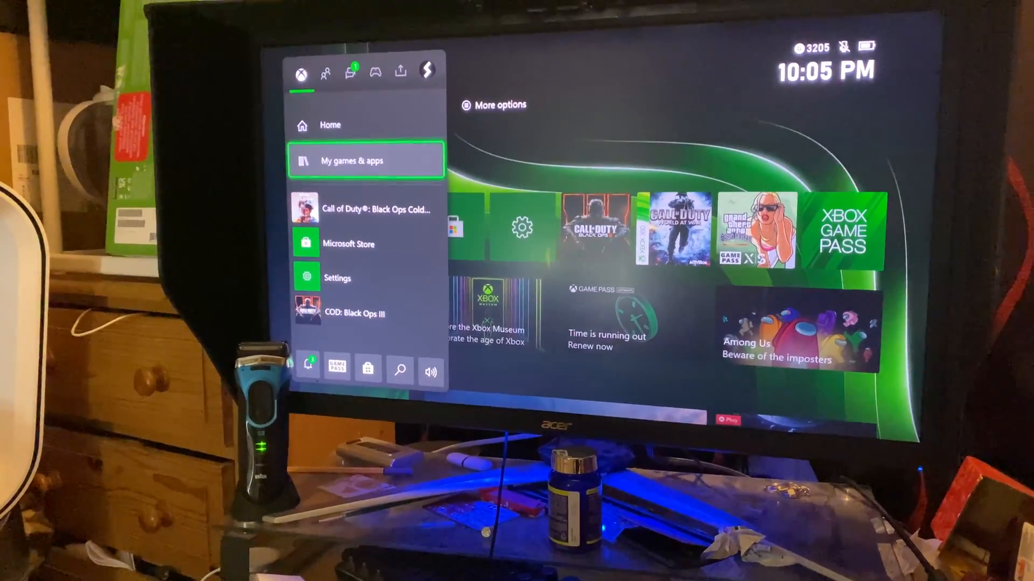
Return to My games & apps, Manage, and its Storage devices list
left_click(352, 160)
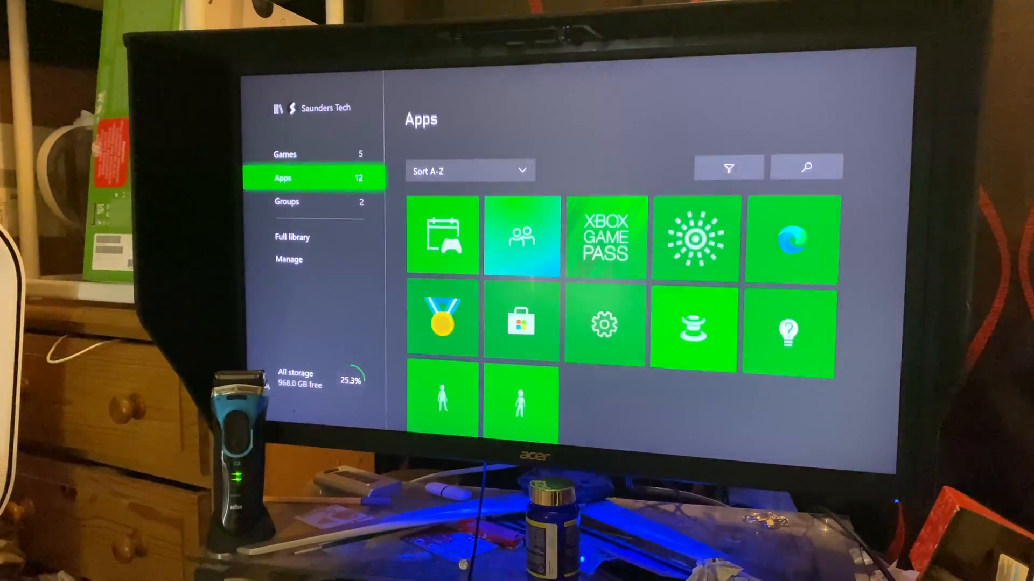
left_click(289, 259)
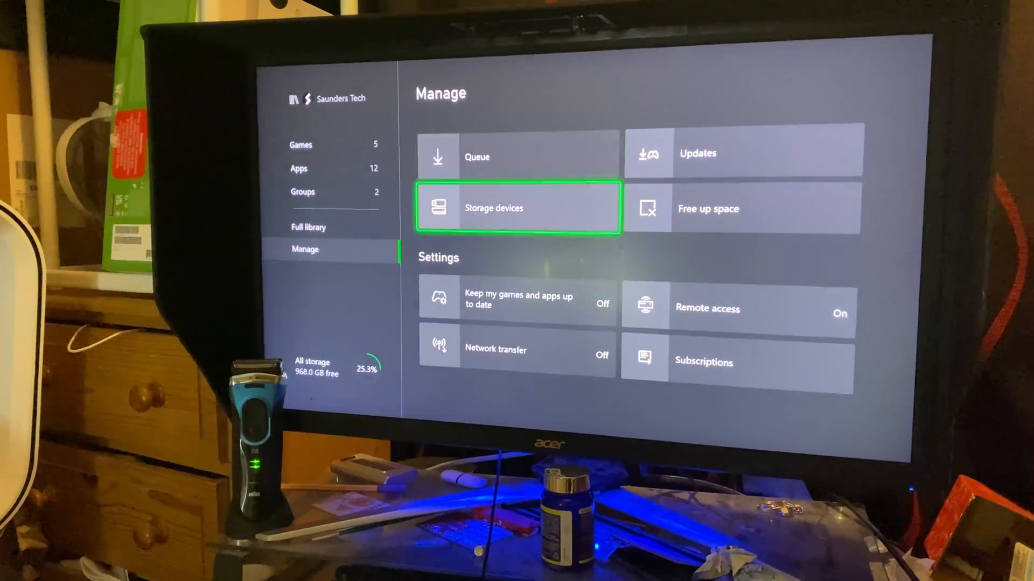
left_click(517, 208)
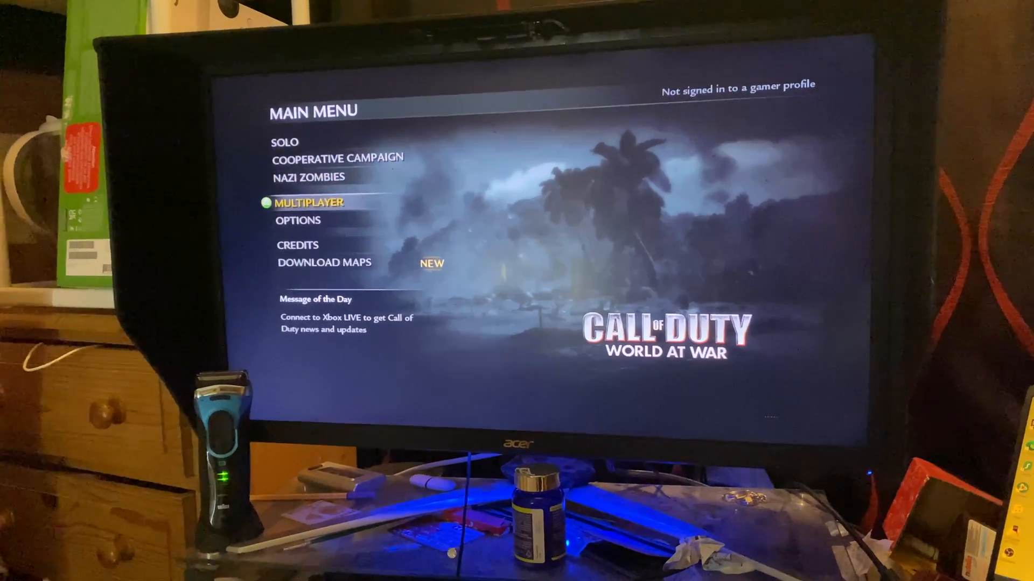
In the World at War main menu, move the selection up to Nazi Zombies
key("up")
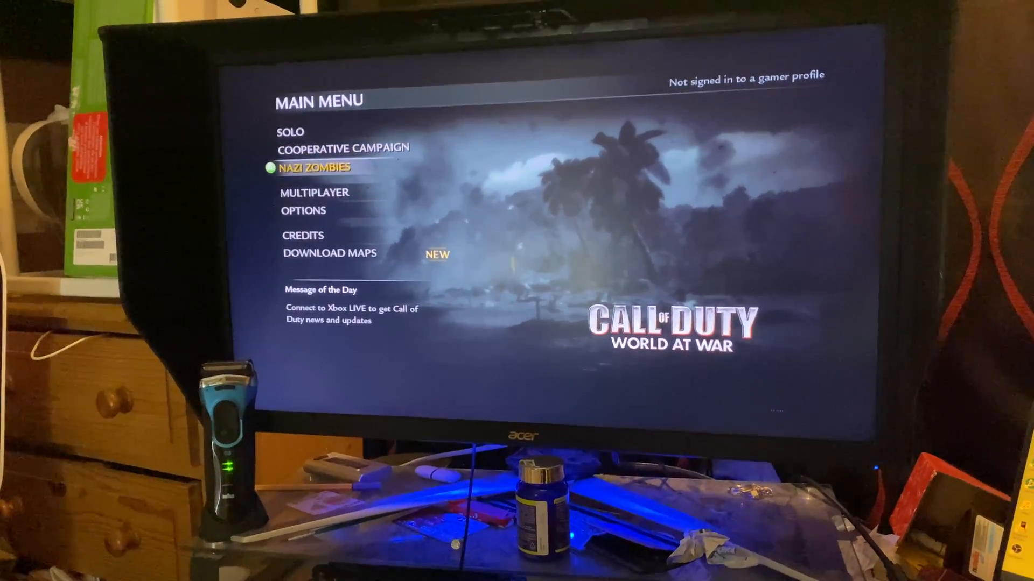